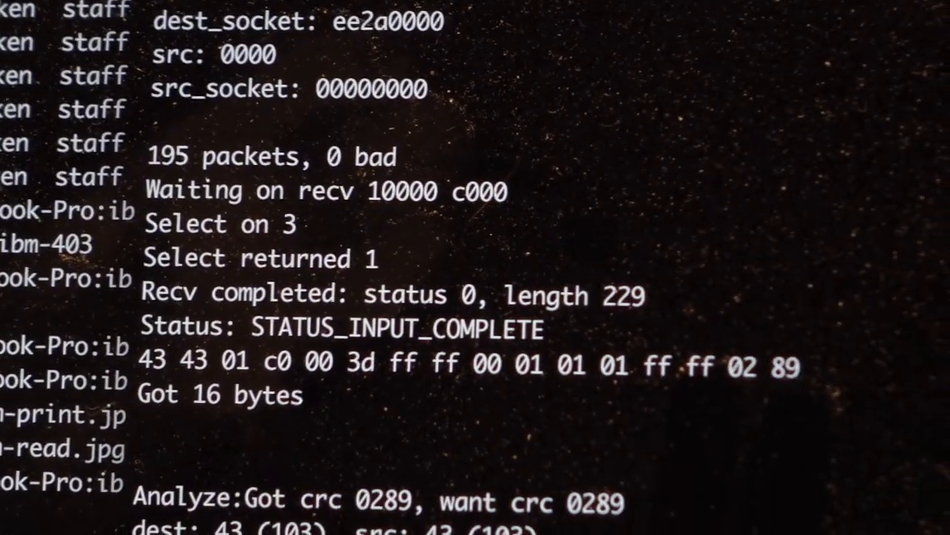
scroll("down", 3)
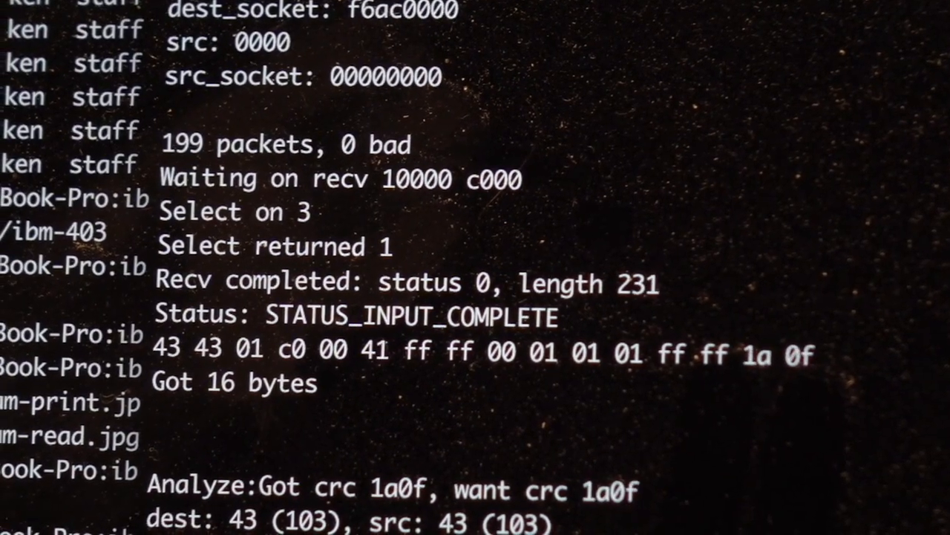